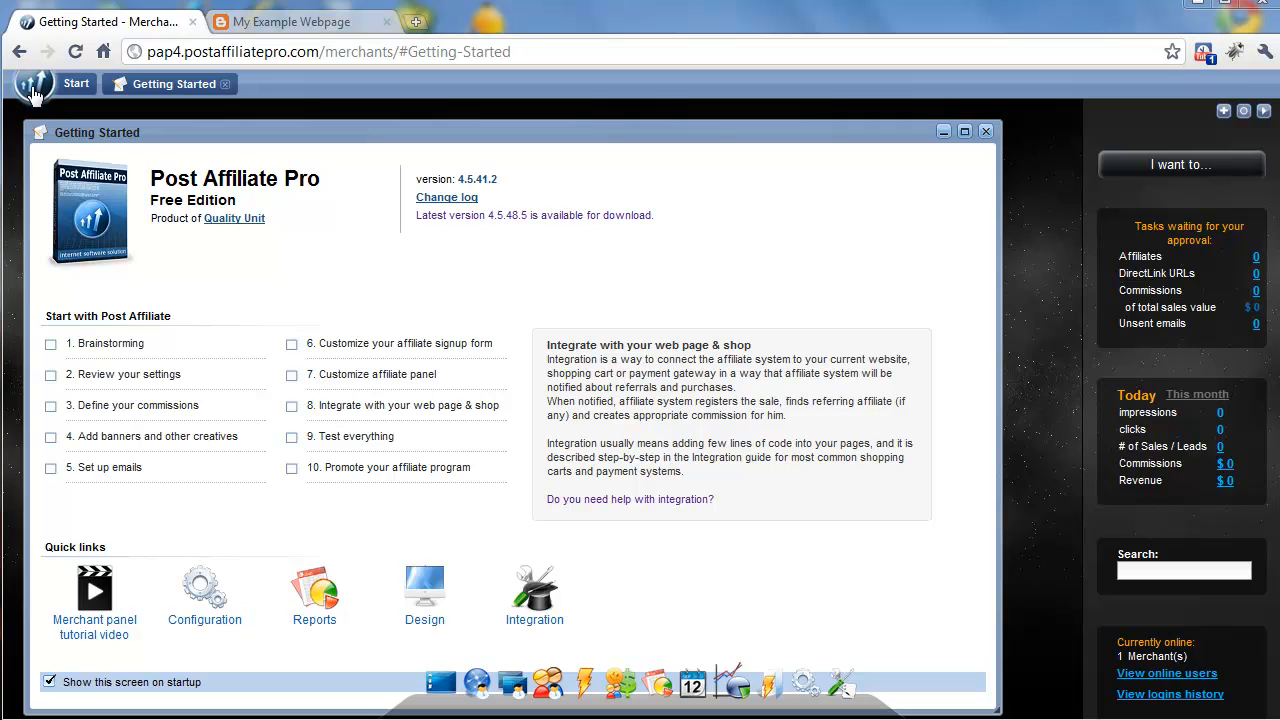
mouse_move(57, 88)
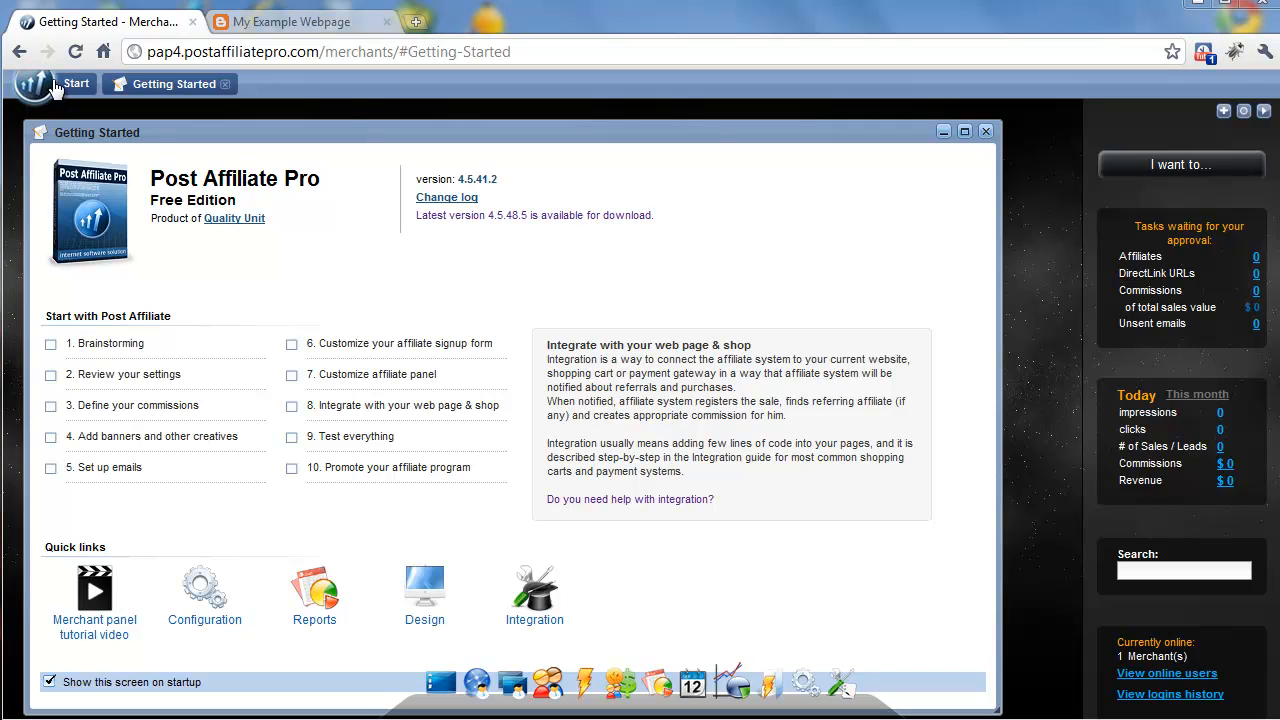
Navigate via Tools > Integration to the Clicks tracking page showing the JavaScript code
click(54, 83)
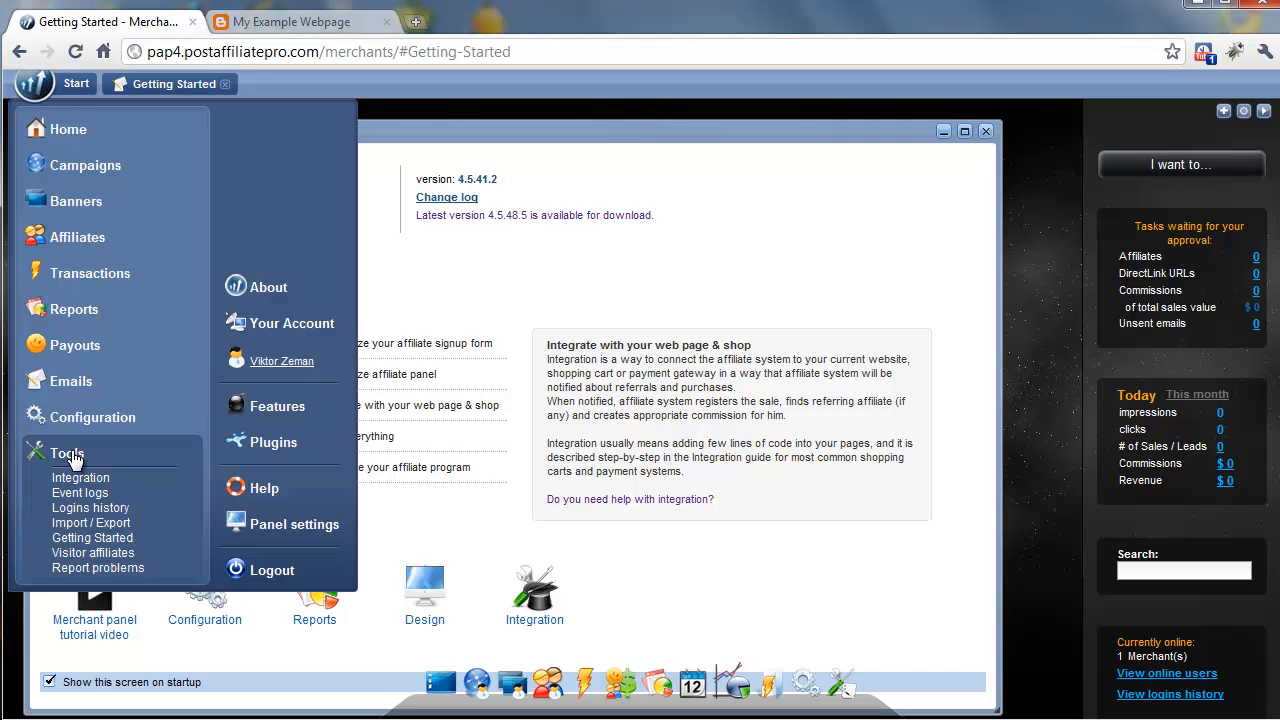
click(80, 477)
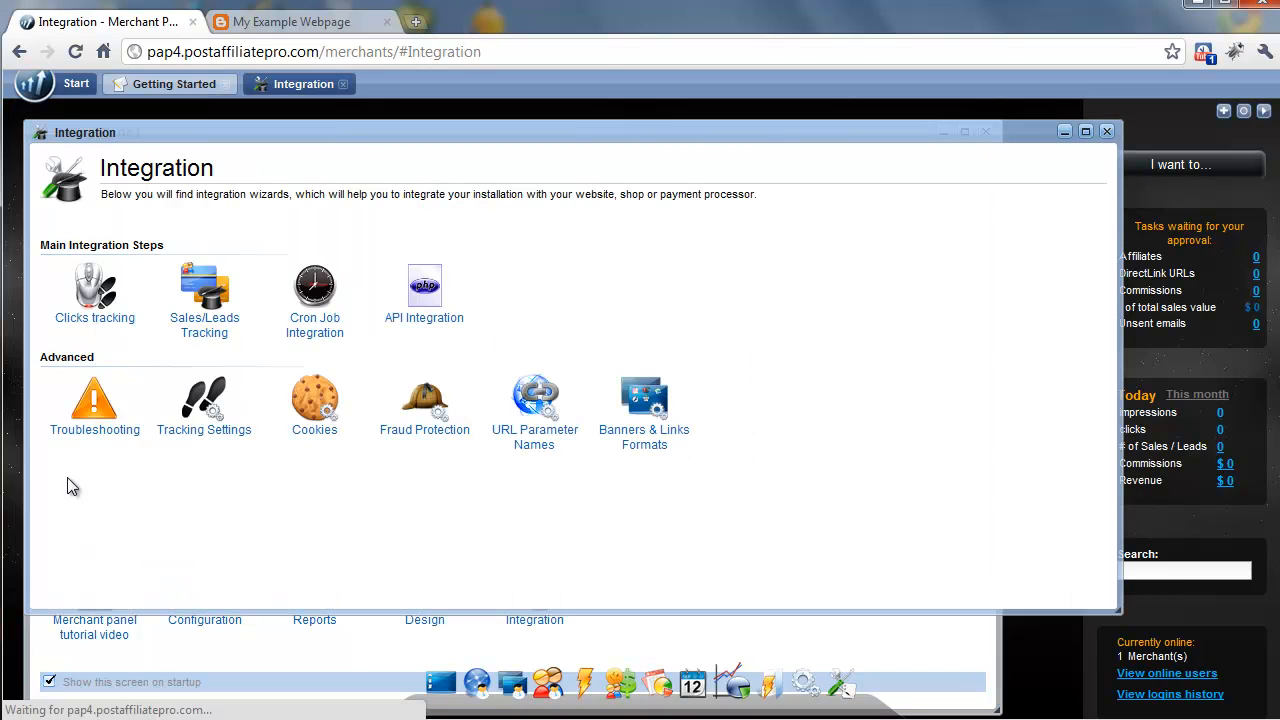
click(94, 290)
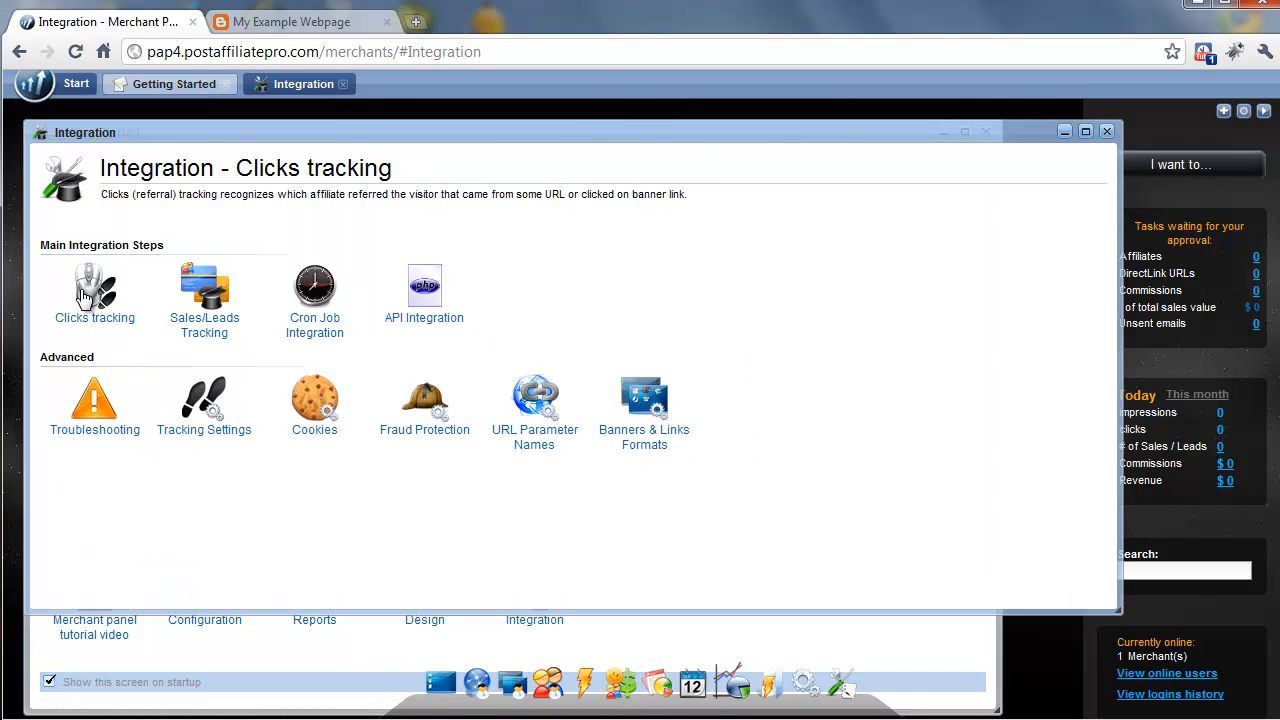
click(94, 290)
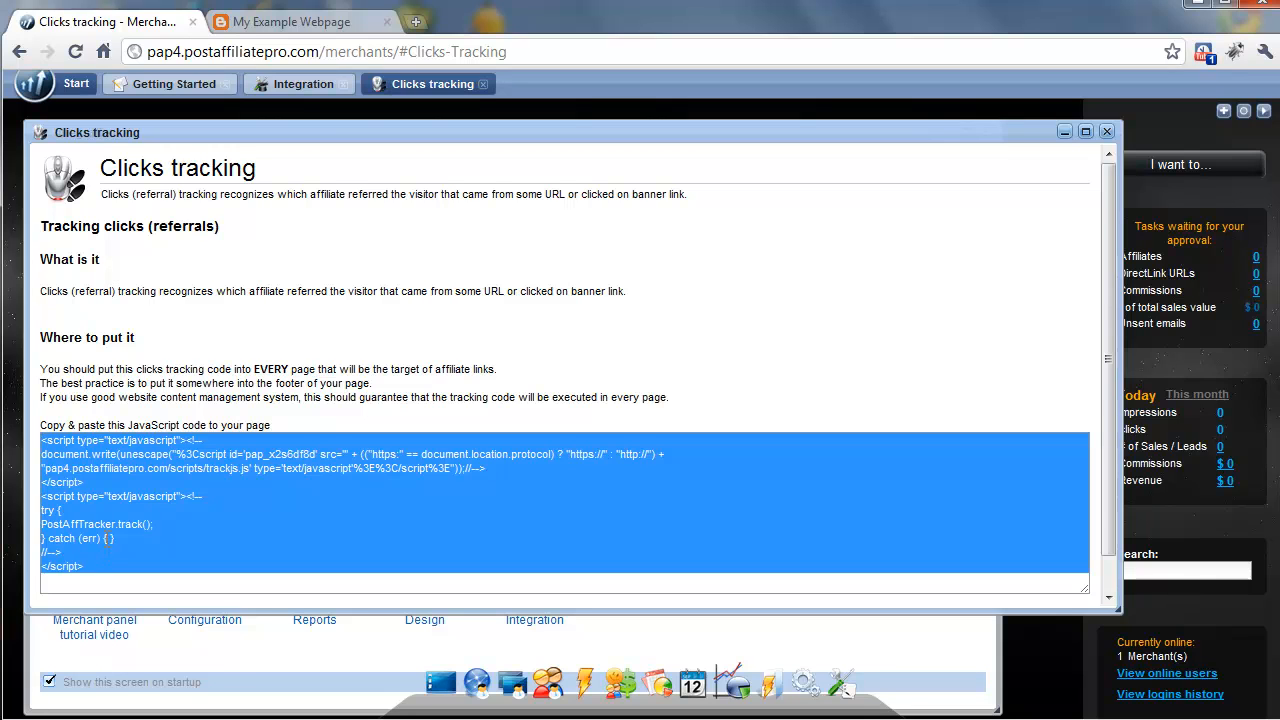
Switch to the My Example Webpage blog showing its post 'My First Post'
click(291, 22)
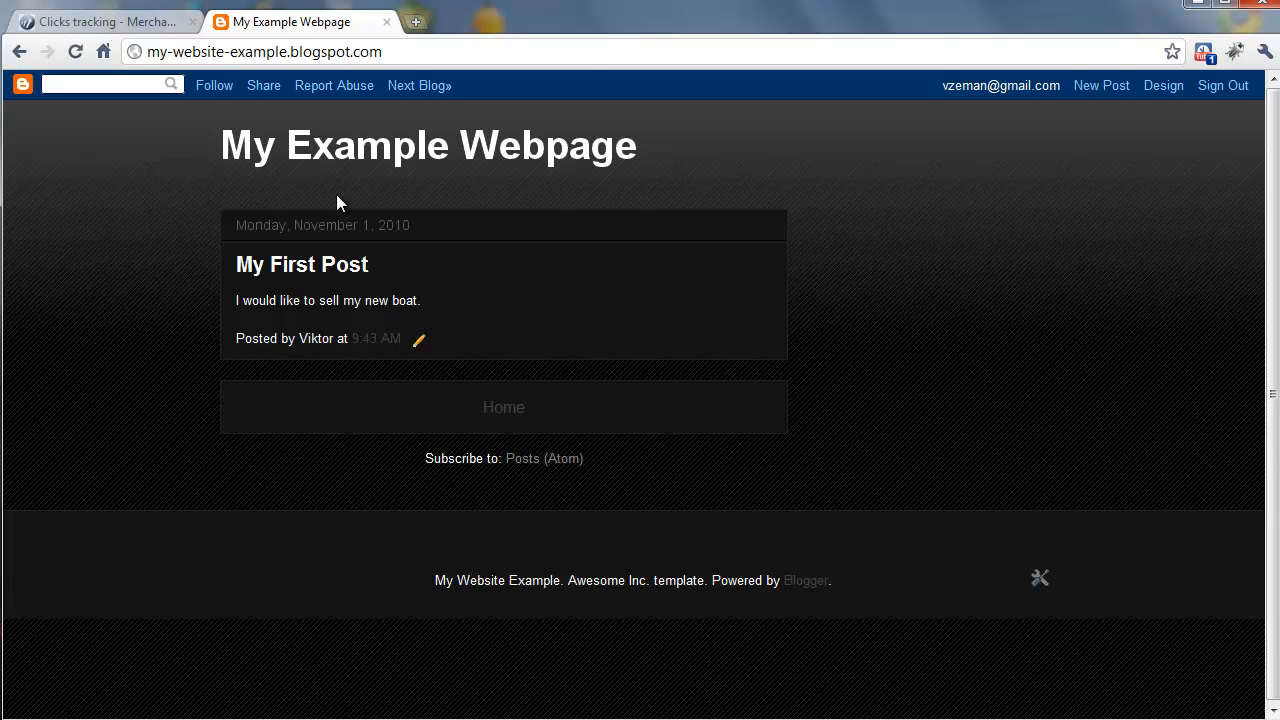
mouse_move(565, 147)
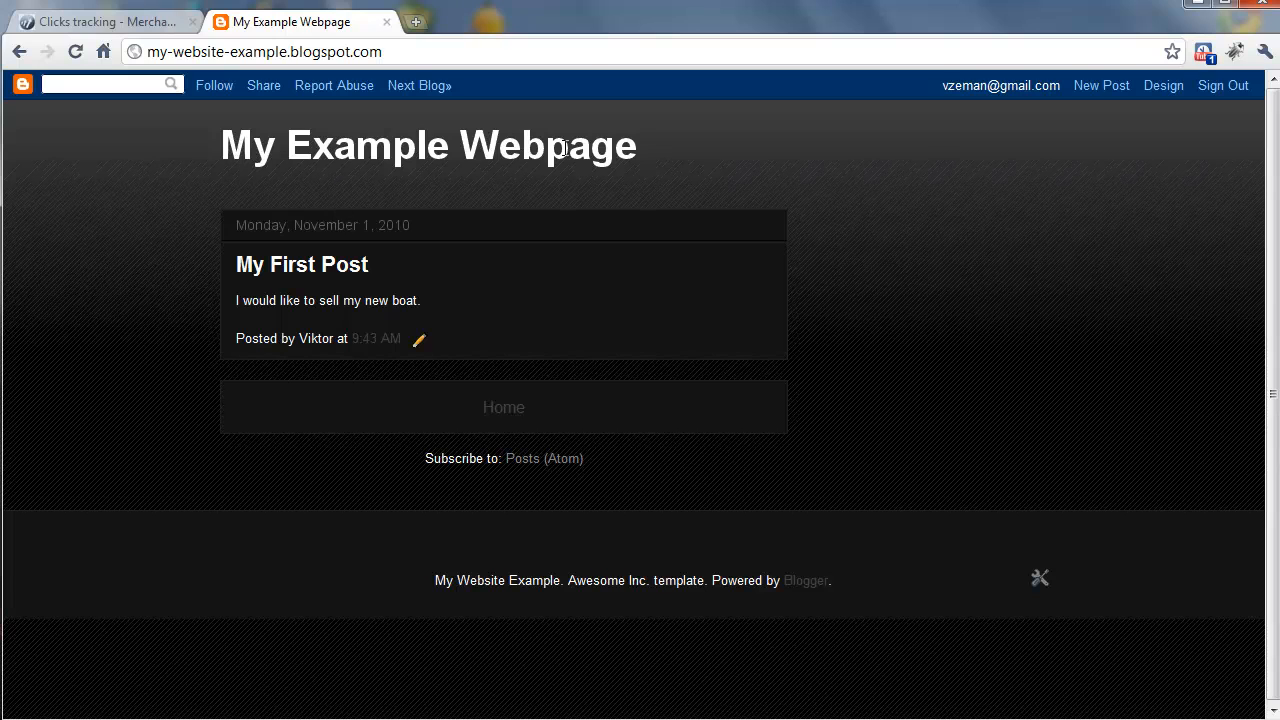
mouse_move(467, 453)
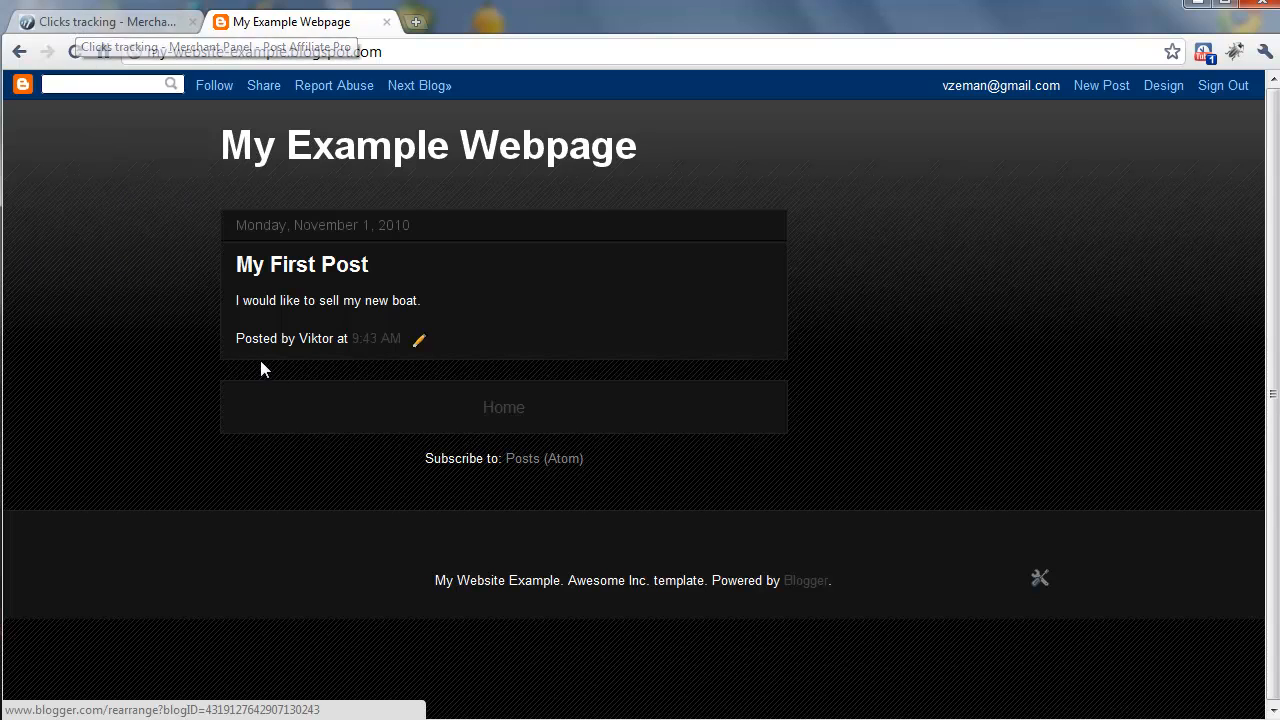
mouse_move(1163, 85)
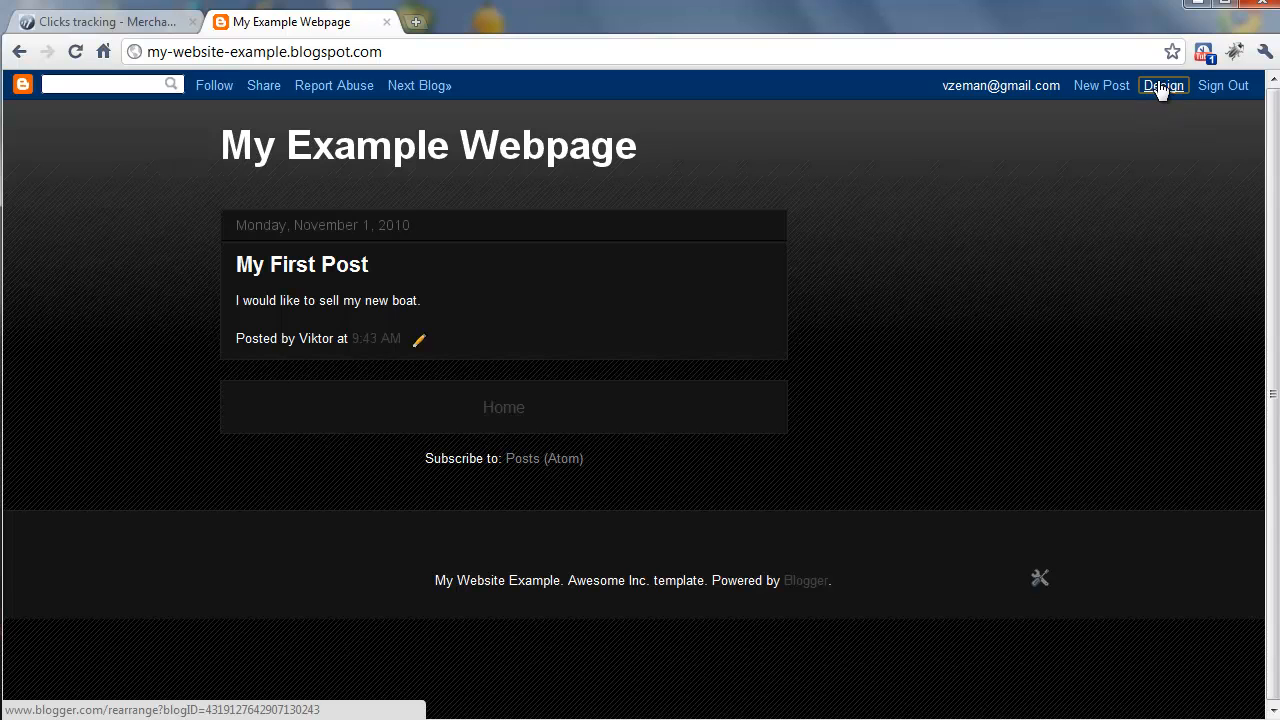
Add an empty HTML/JavaScript gadget to the blog footer in the layout editor
click(1164, 85)
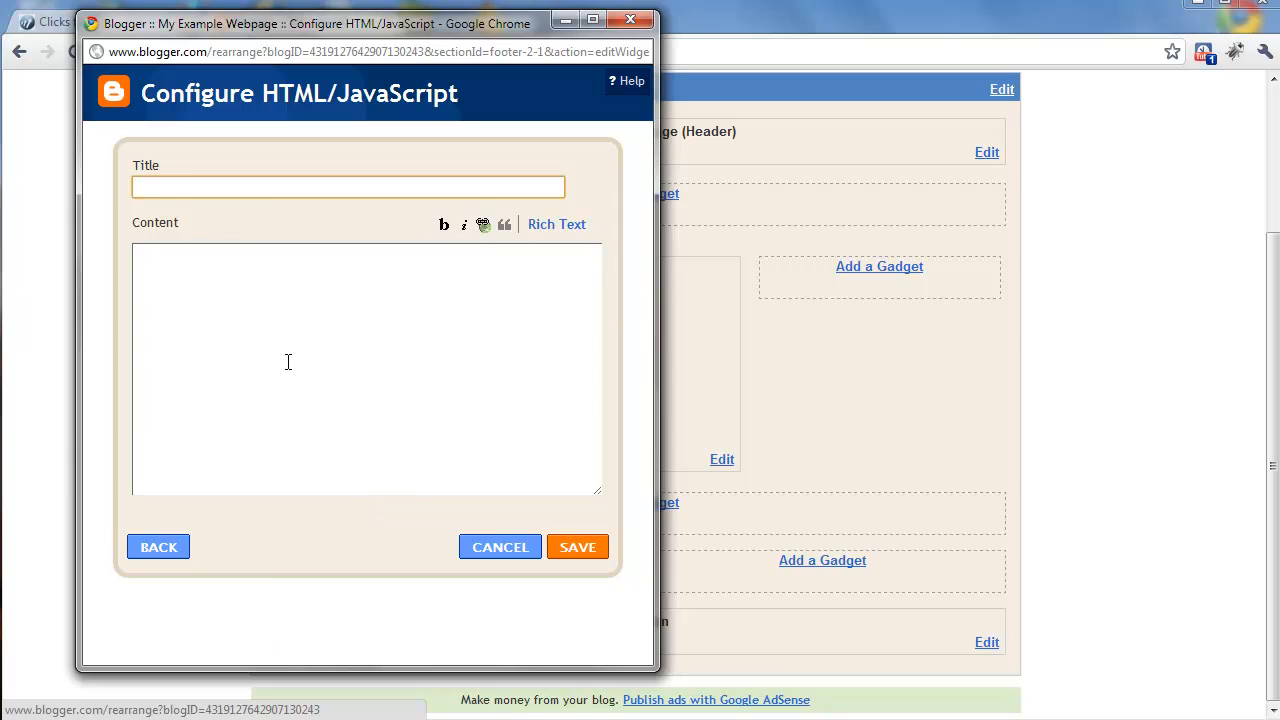
click(367, 368)
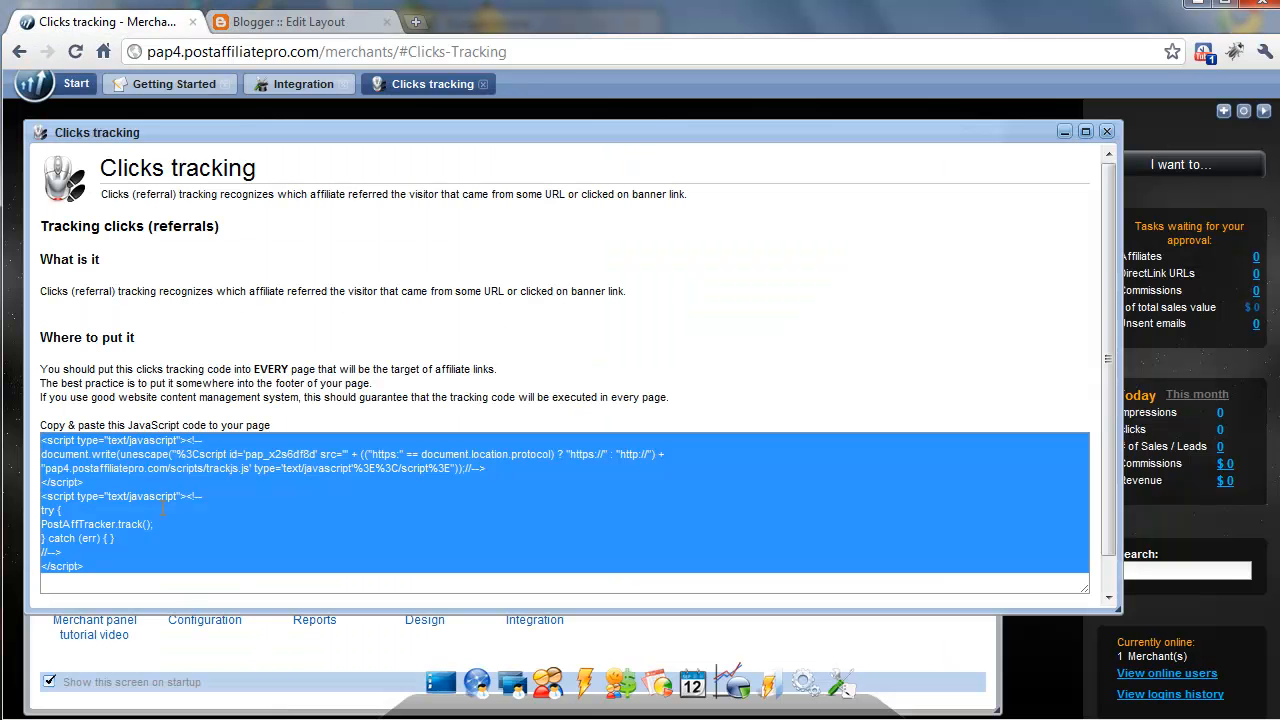
Paste the copied clicks tracking code into the gadget's Content box and save it
click(200, 553)
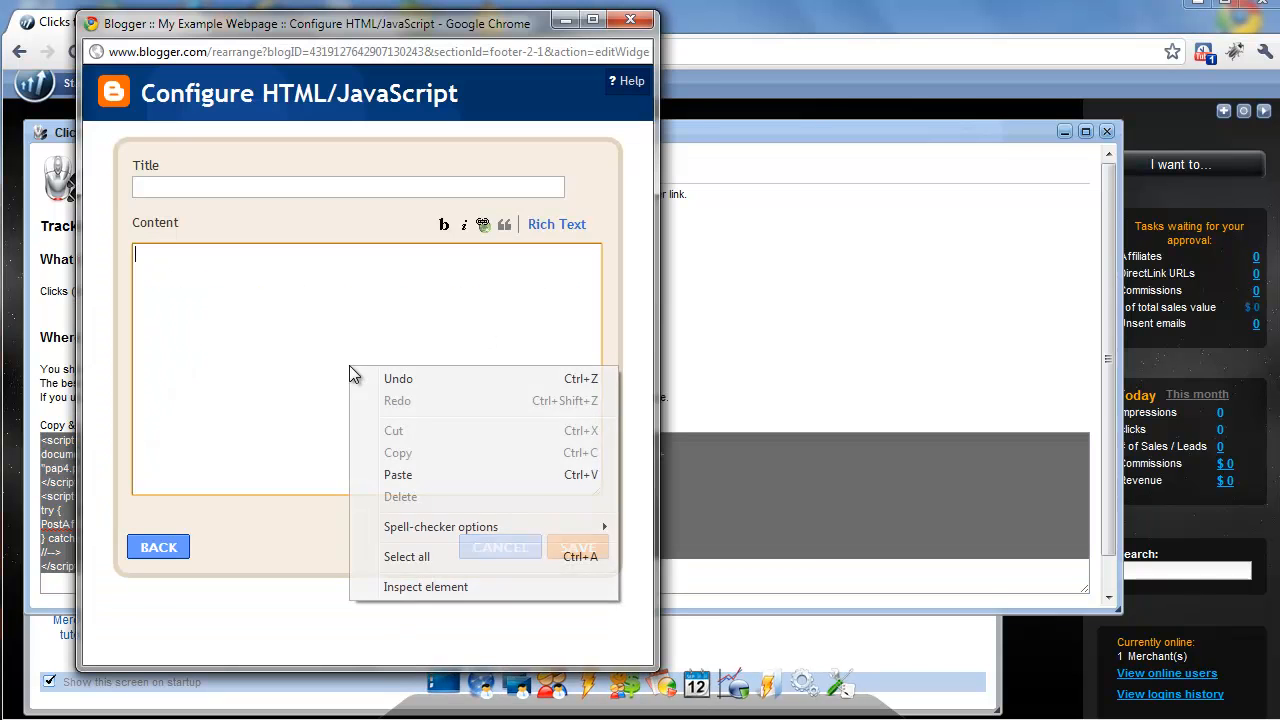
click(398, 474)
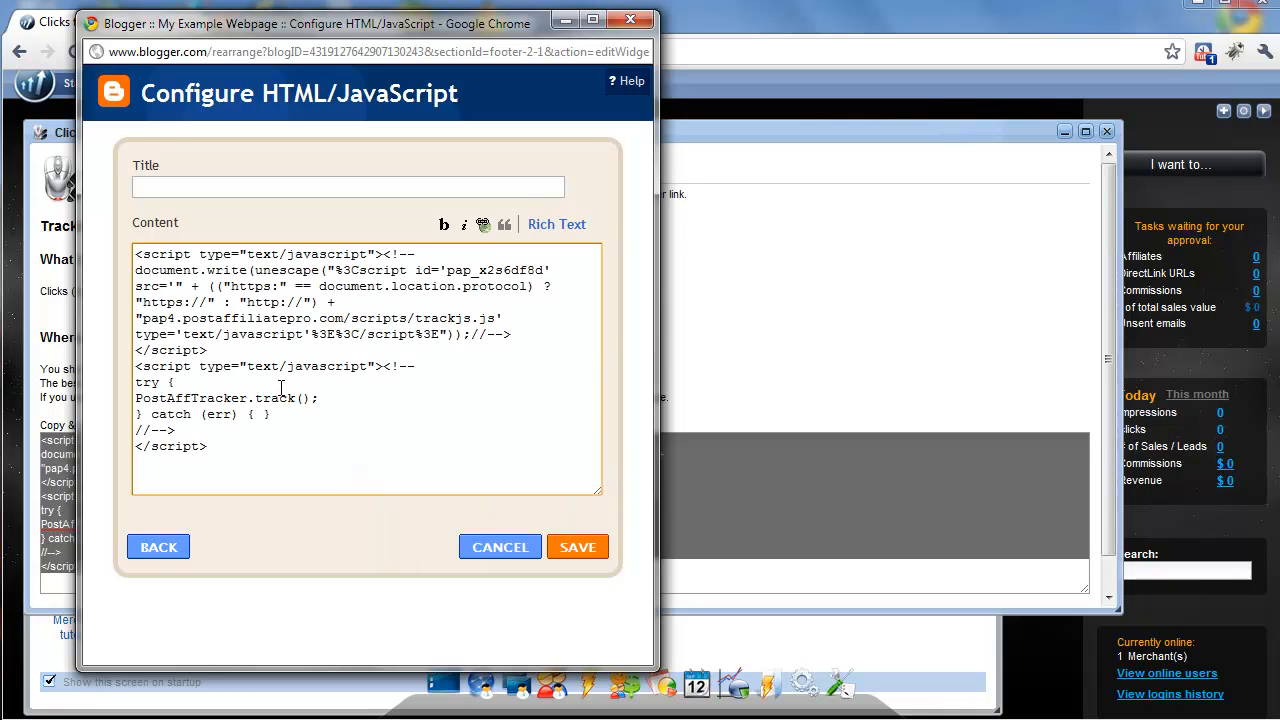
click(577, 547)
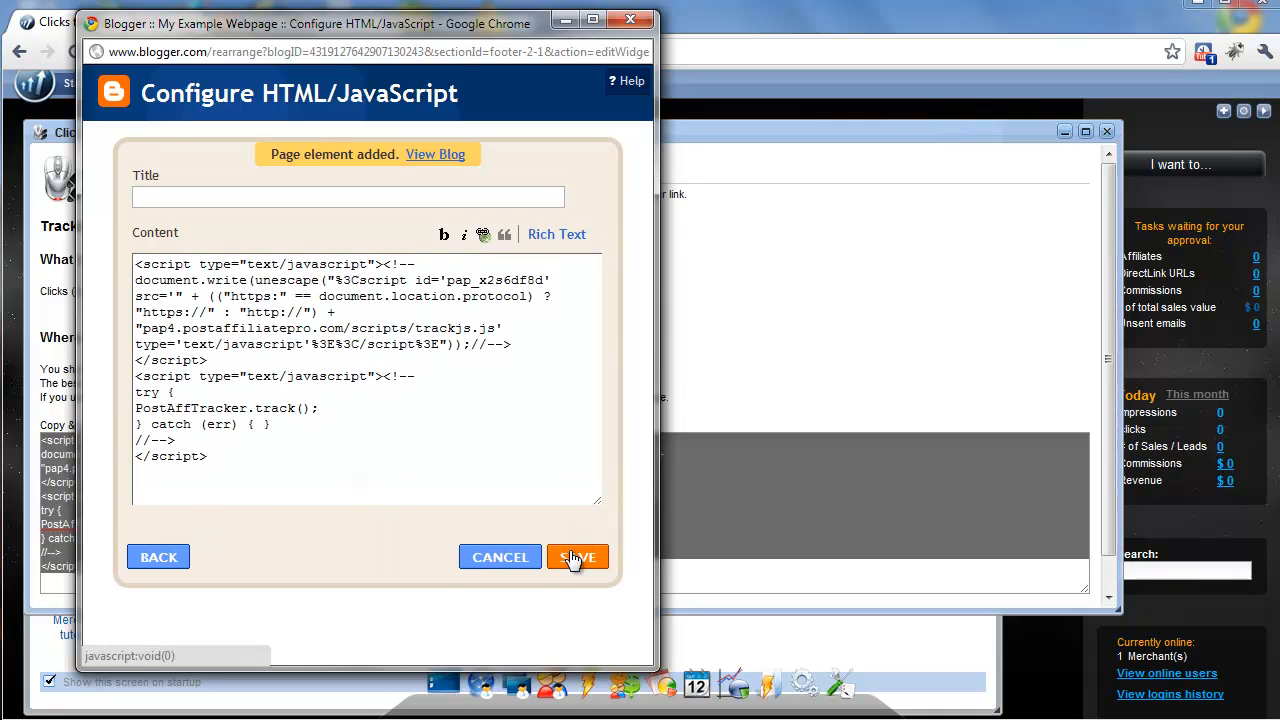
click(578, 557)
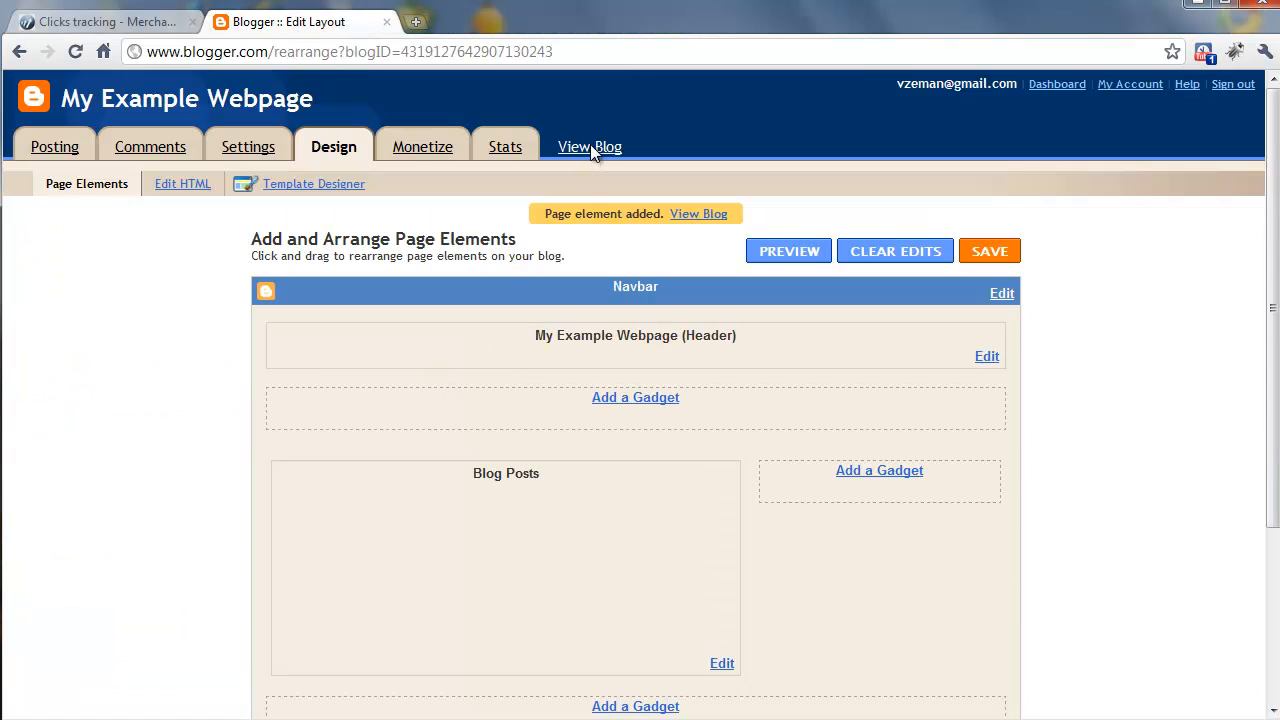
View the live blog to confirm the new gadget appears in its footer
click(590, 147)
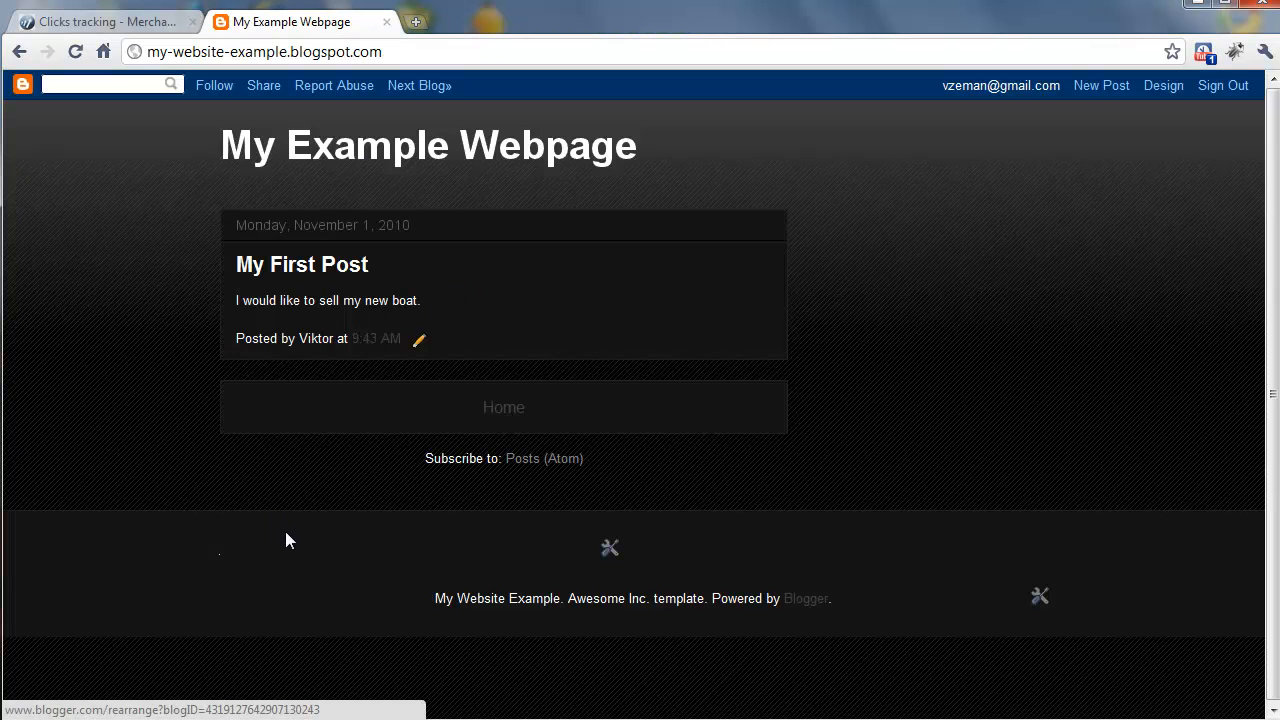
mouse_move(285, 523)
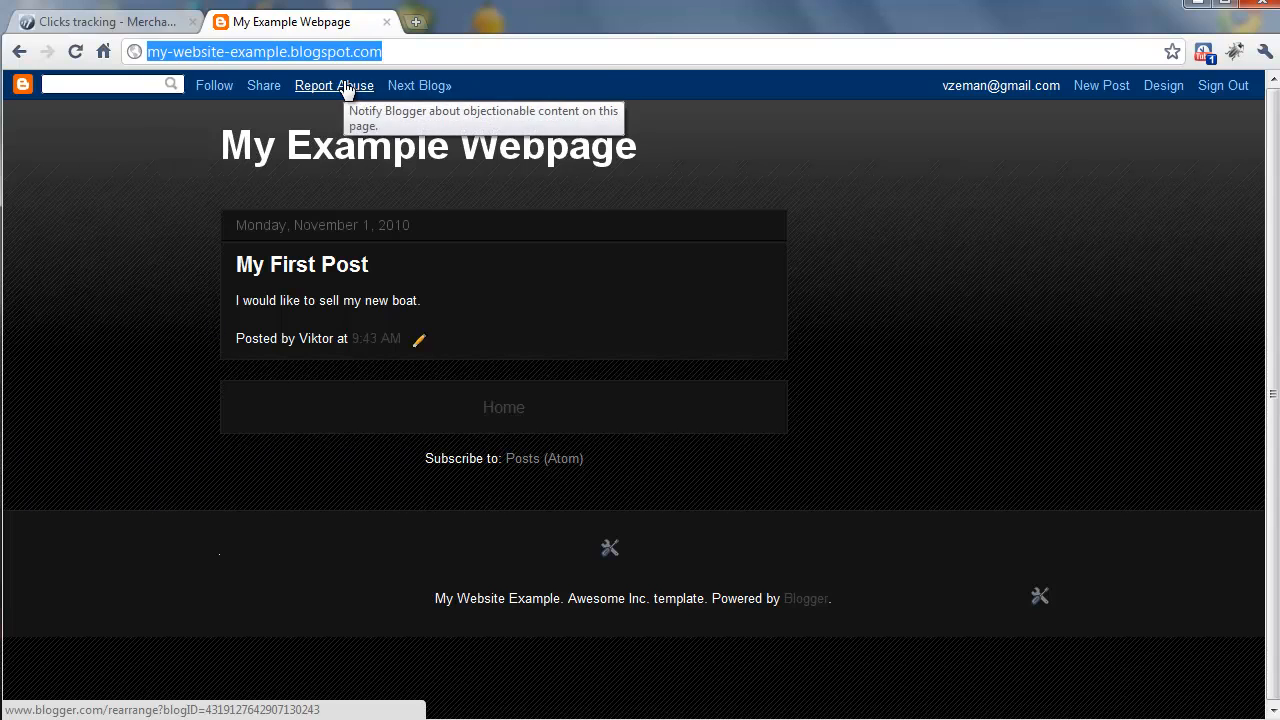
mouse_move(205, 320)
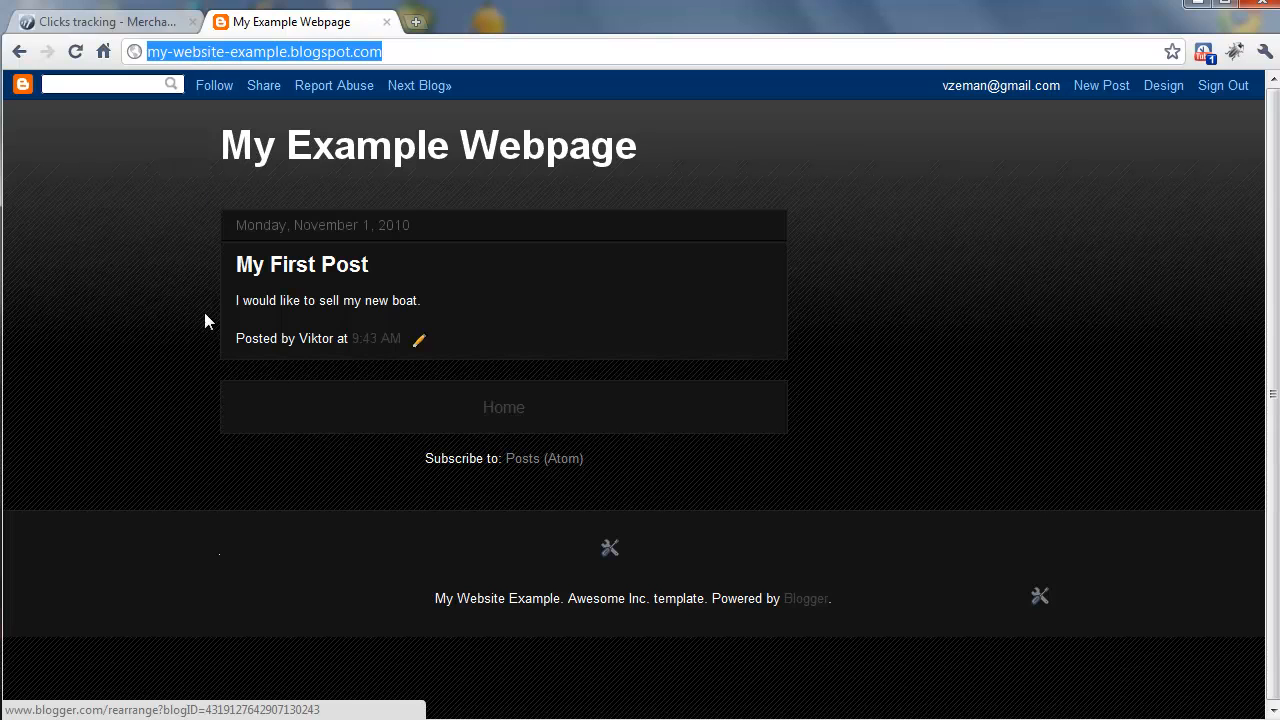
mouse_move(367, 205)
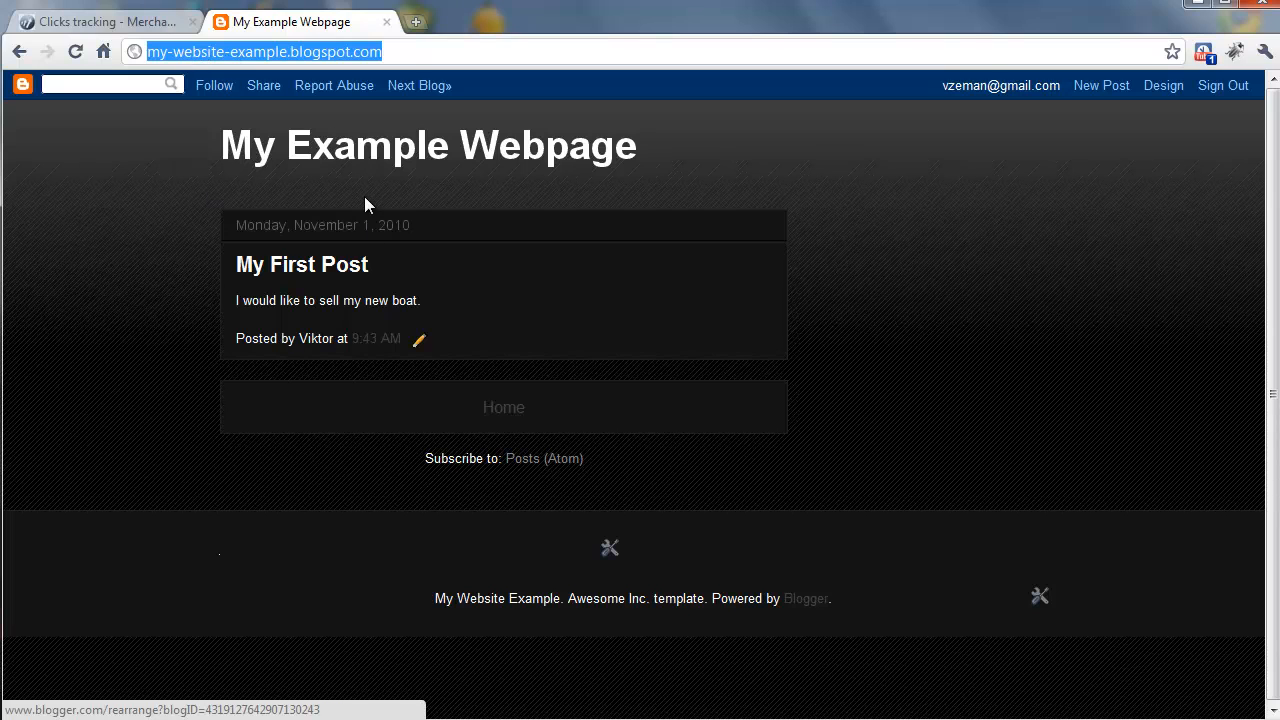
mouse_move(230, 130)
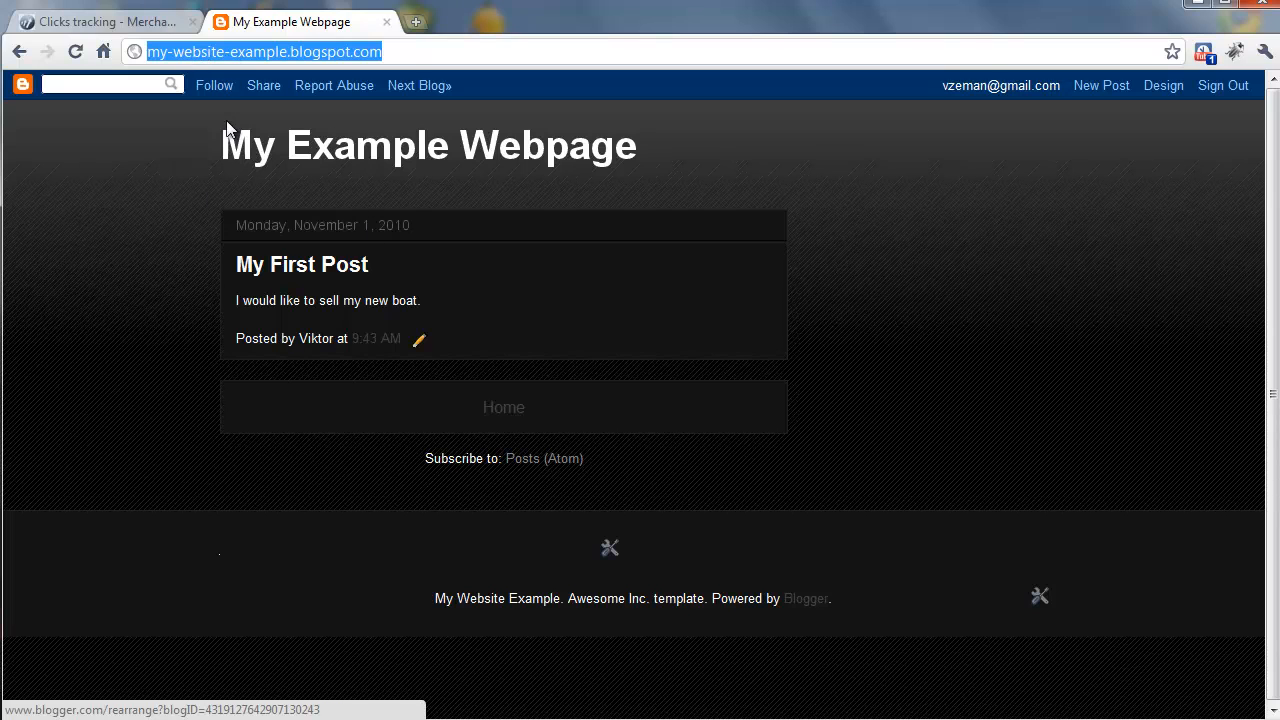
mouse_move(224, 128)
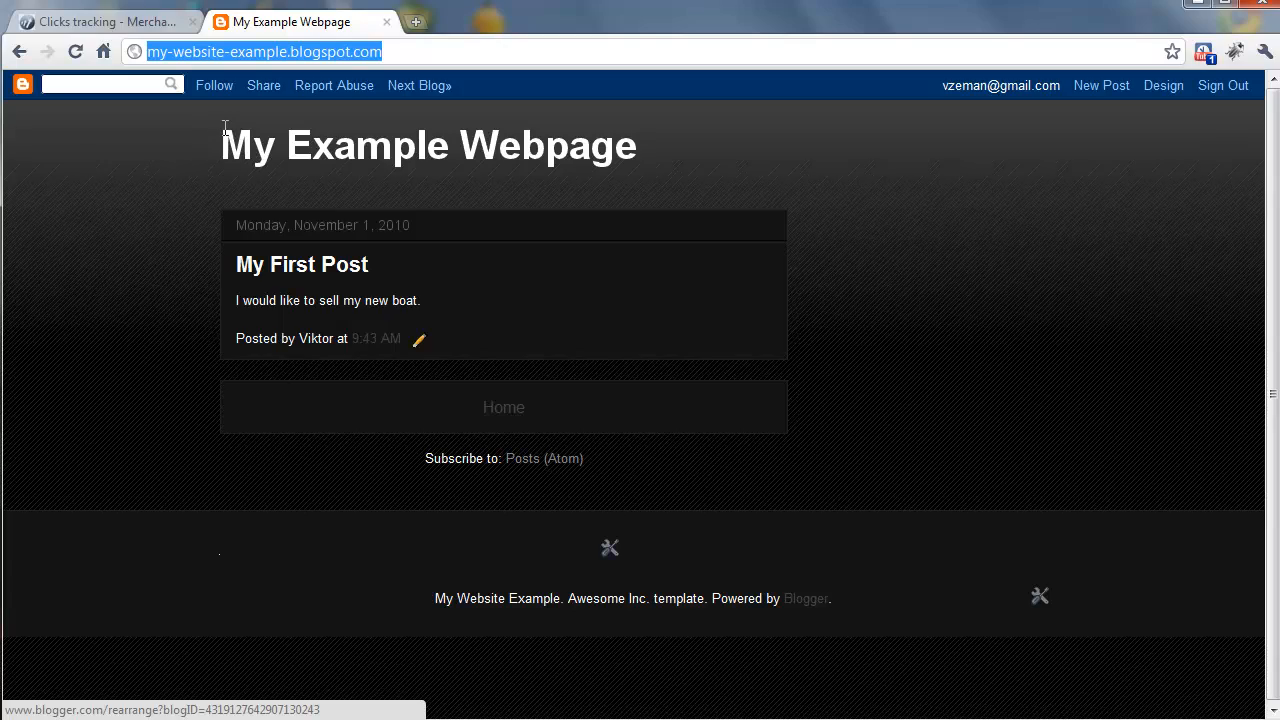